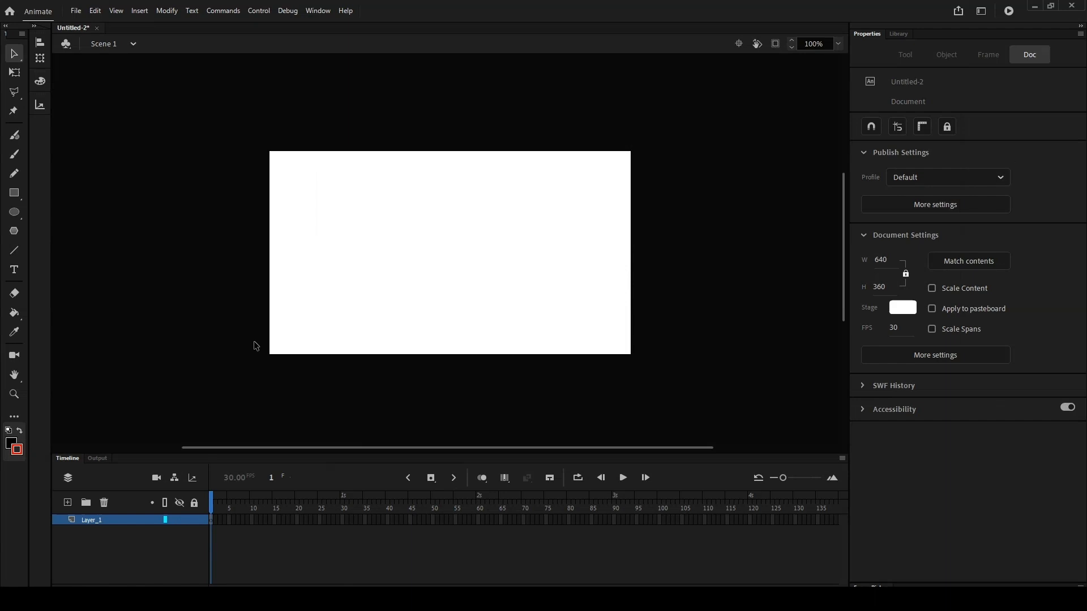
- Draw a red horizontal guide line across the stage with the Line tool
{"action": "left_click", "coordinate": [13, 251]}
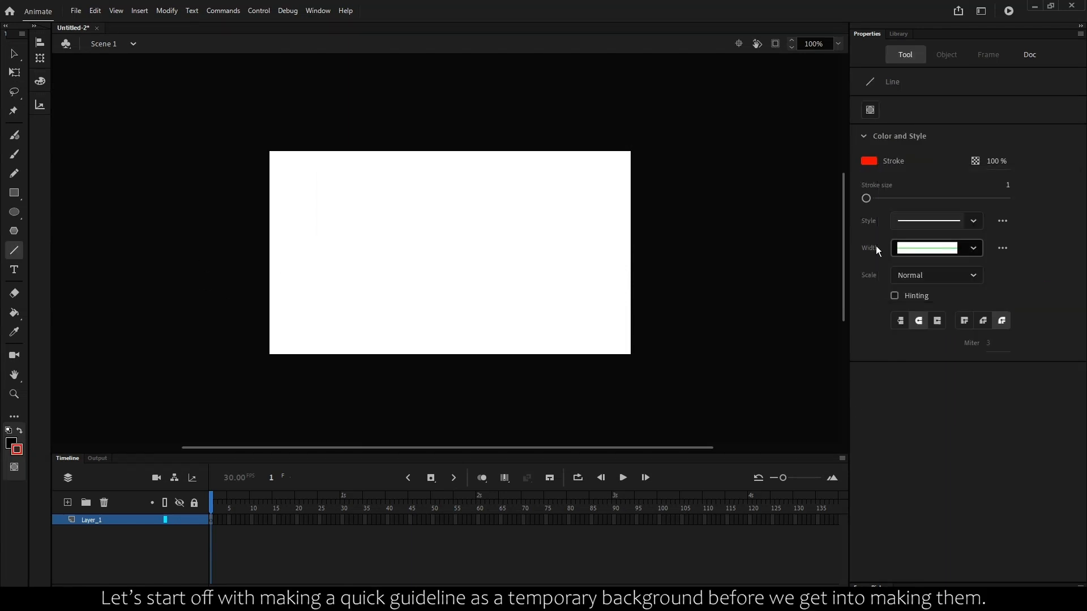
{"action": "left_click_drag", "start_coordinate": [257, 310], "coordinate": [640, 310]}
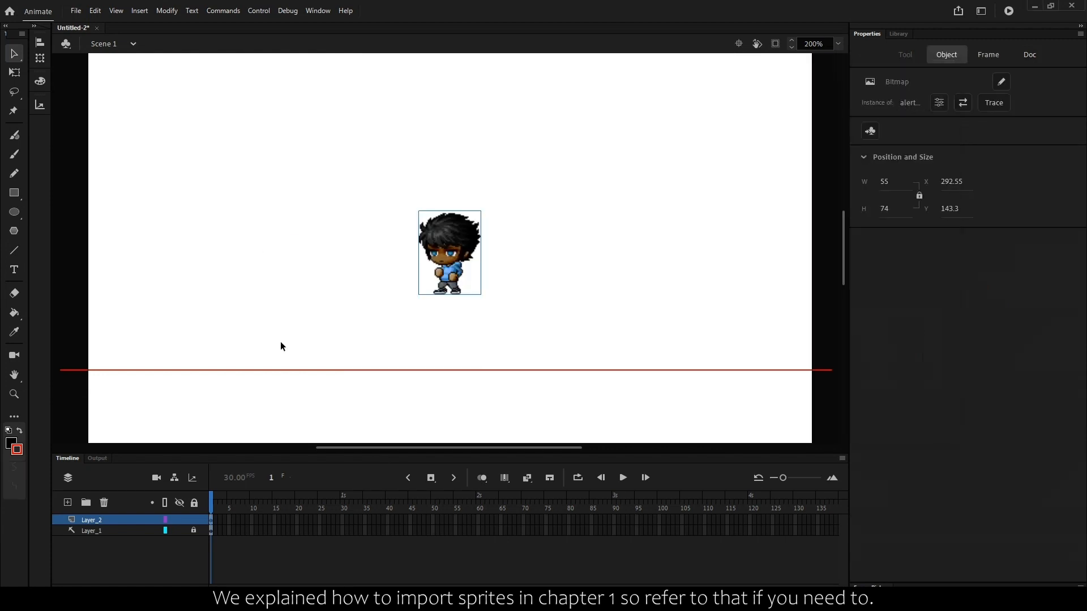
- Stand the sprite on the red line and convert it to a Graphic symbol named 'idle'
{"action": "left_click_drag", "start_coordinate": [448, 253], "coordinate": [458, 336]}
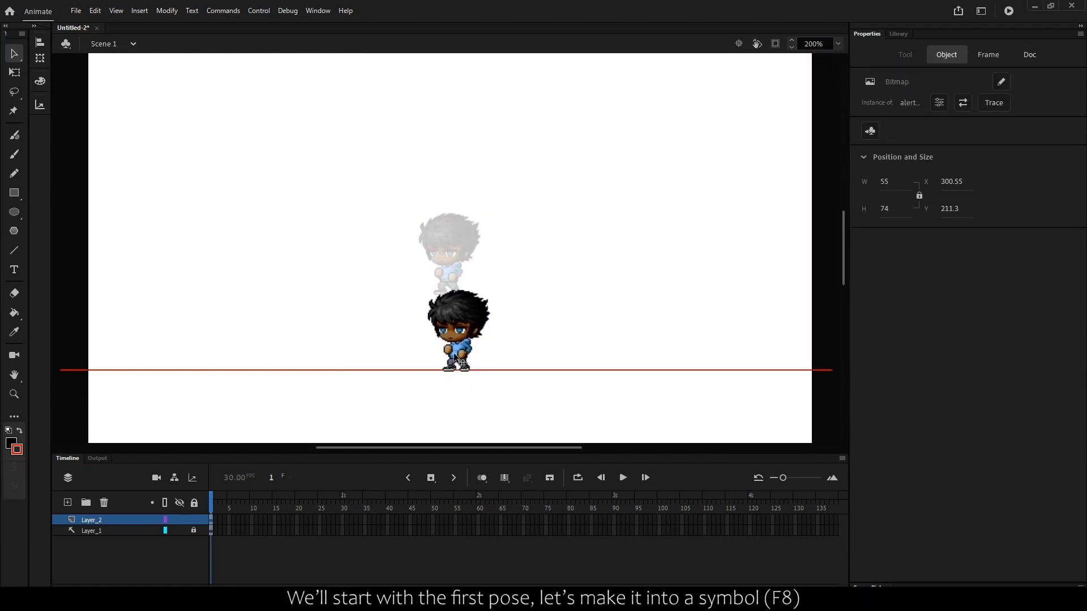
{"action": "key", "text": "F8"}
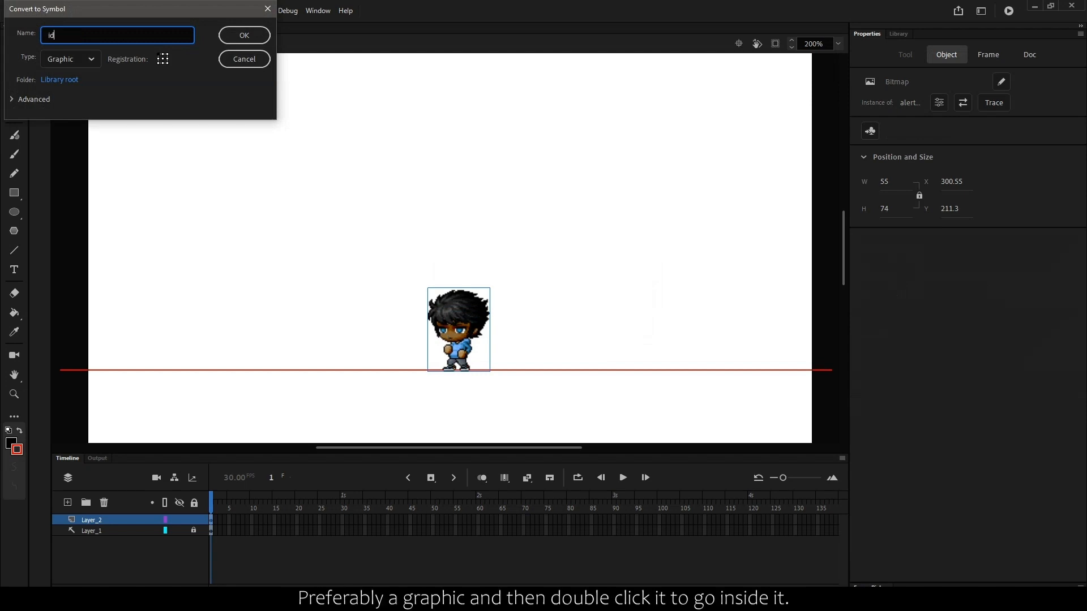
{"action": "left_click", "coordinate": [244, 35]}
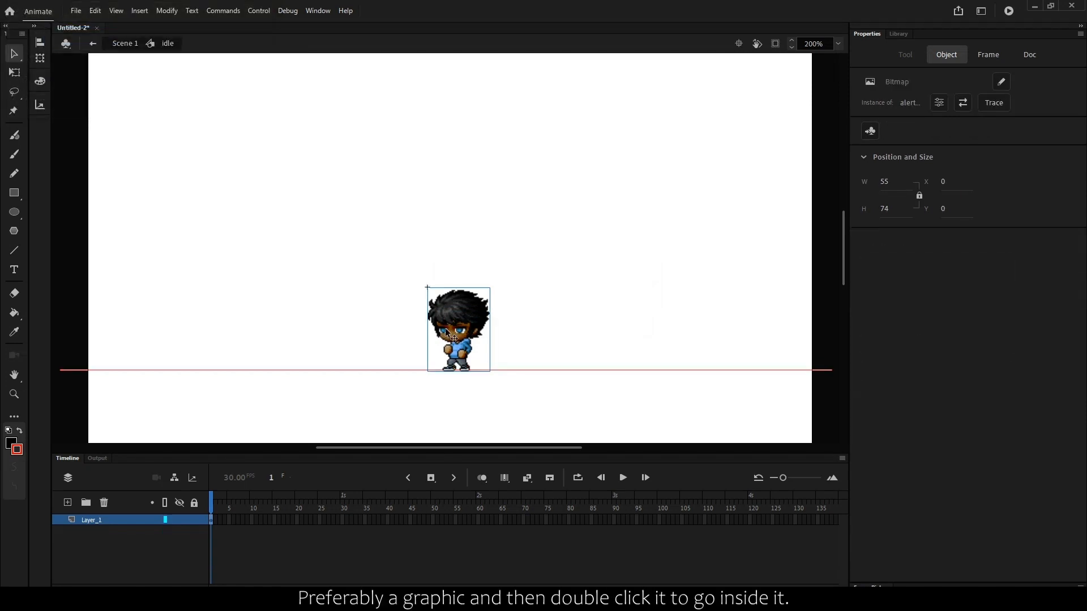
{"action": "left_click", "coordinate": [993, 103]}
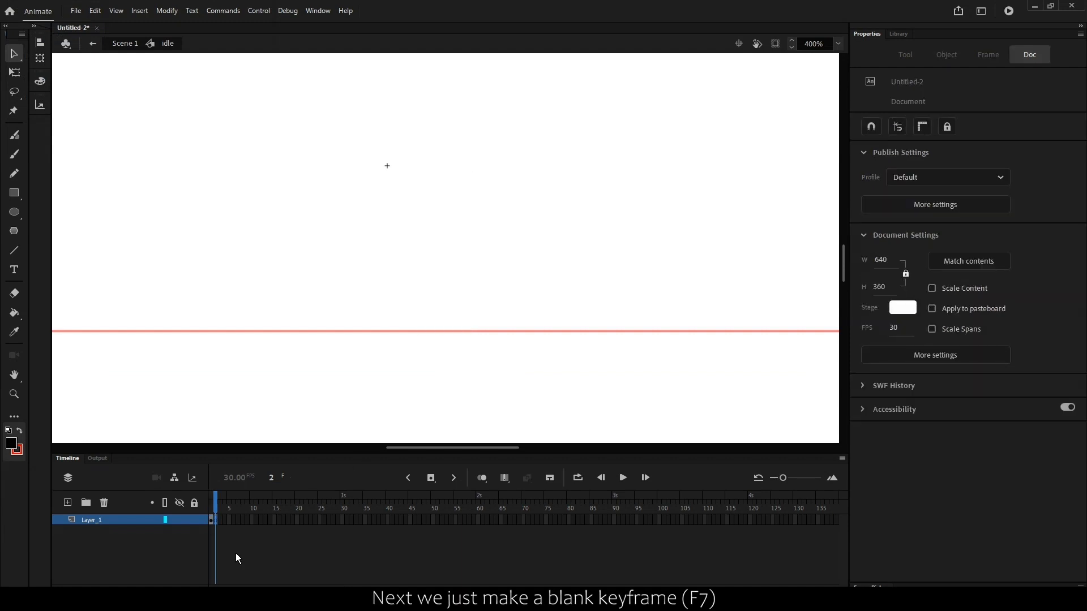
- Place the next sprite pose in frame 2 and trace the bitmap into vector shapes
{"action": "left_click", "coordinate": [480, 476]}
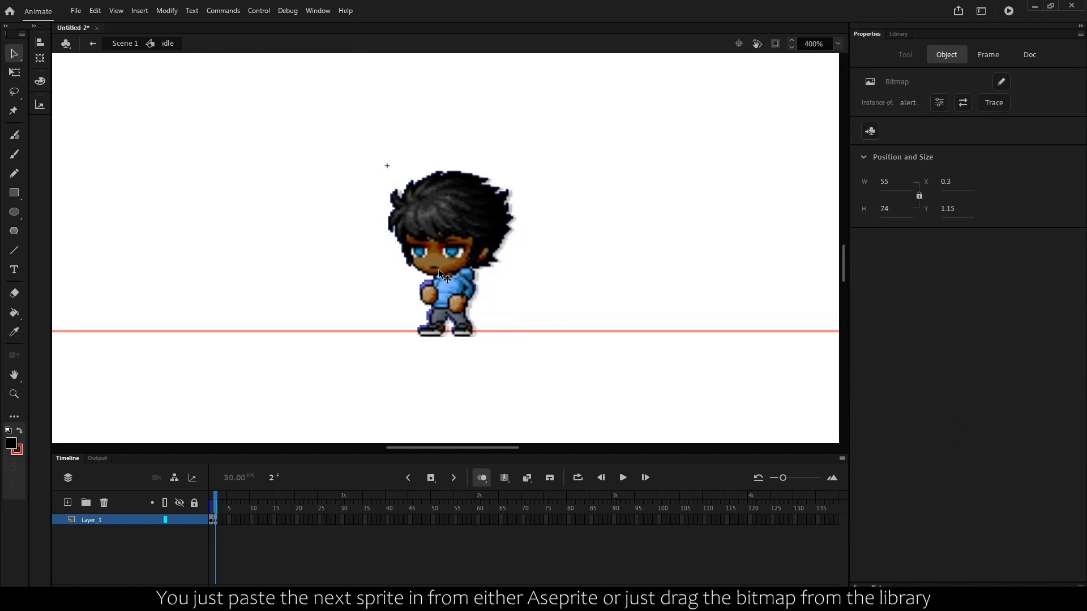
{"action": "left_click", "coordinate": [449, 252]}
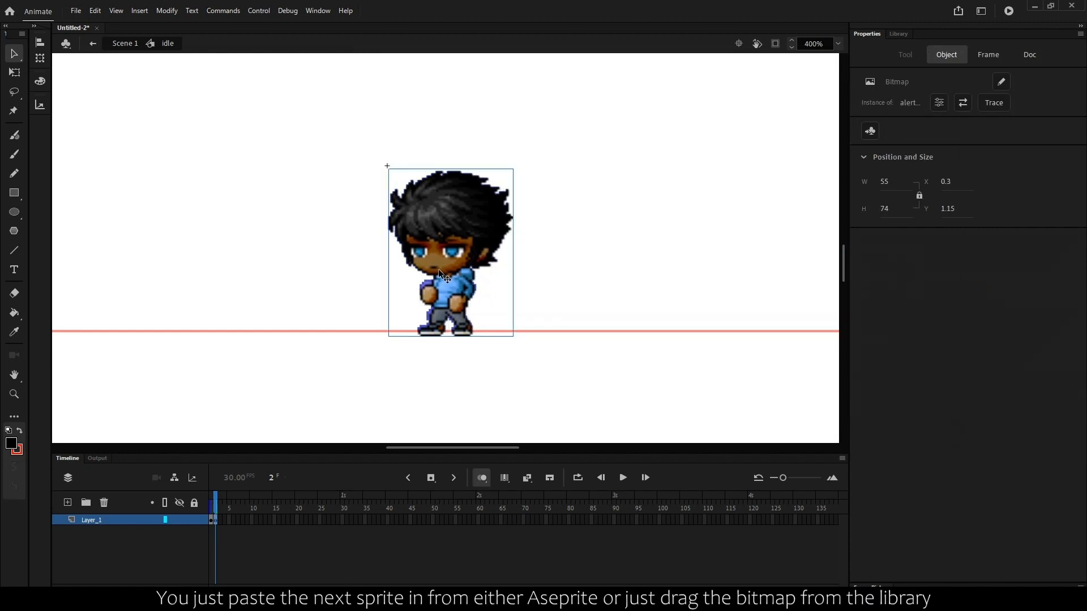
{"action": "left_click", "coordinate": [992, 103]}
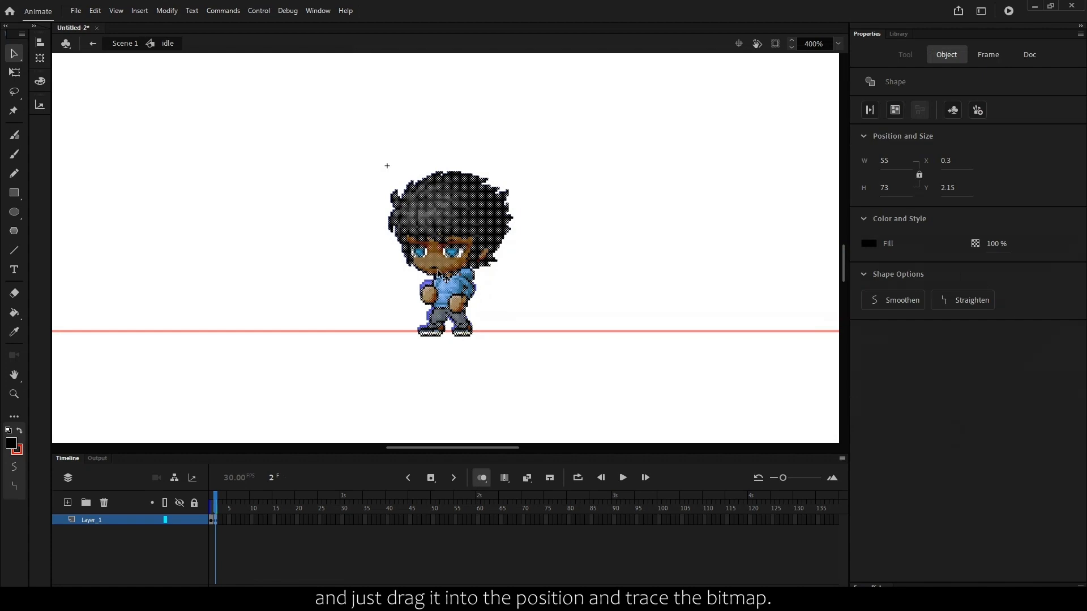
{"action": "left_click", "coordinate": [1029, 54]}
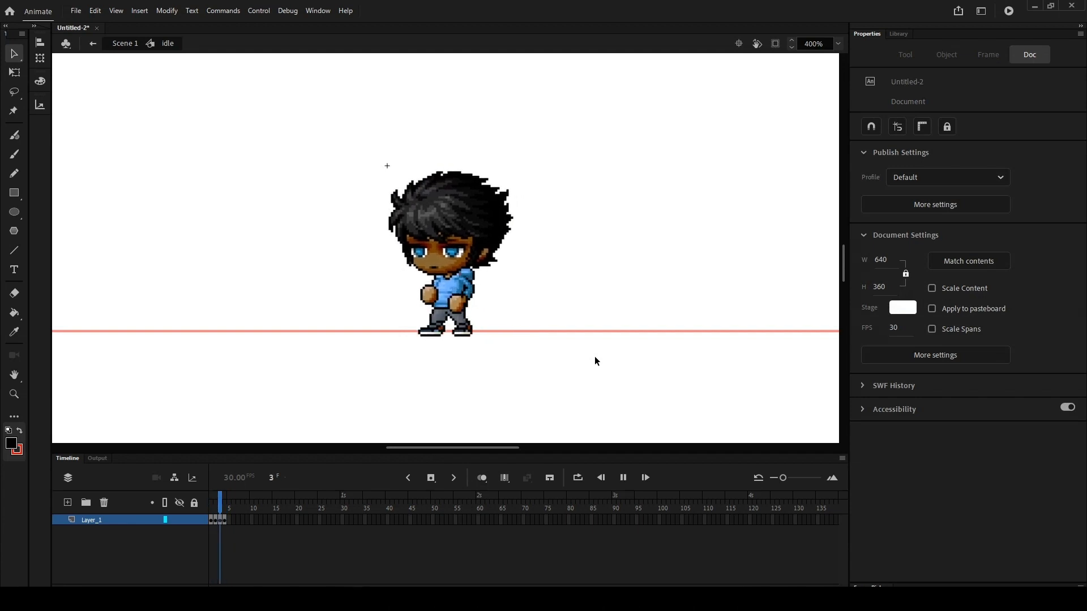
- Exit the idle symbol back to Scene 1 with its instance above the guide line
{"action": "left_click", "coordinate": [622, 476]}
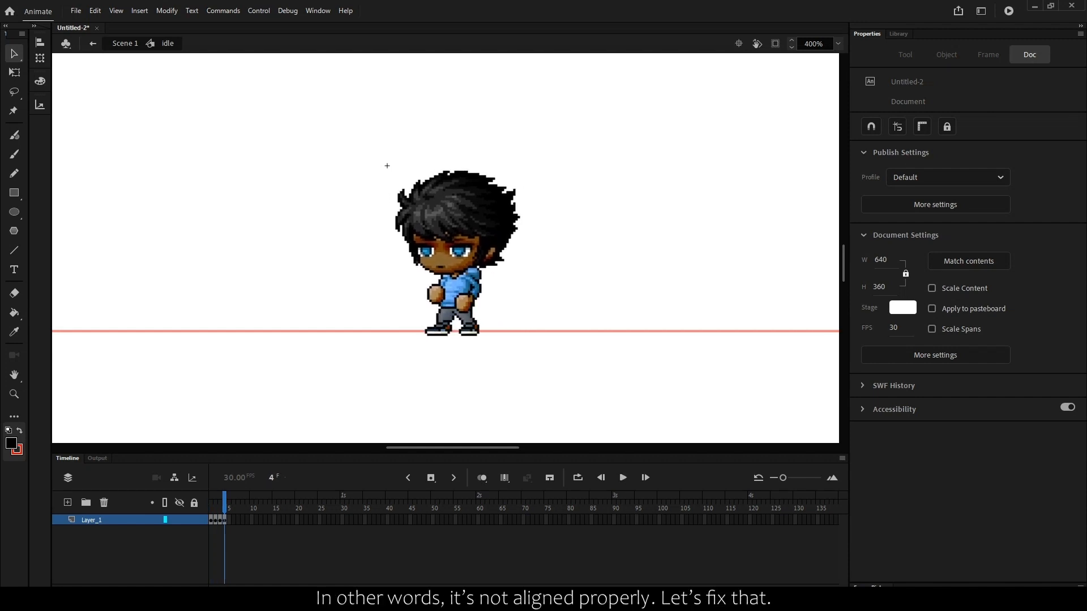
{"action": "mouse_move", "coordinate": [690, 343]}
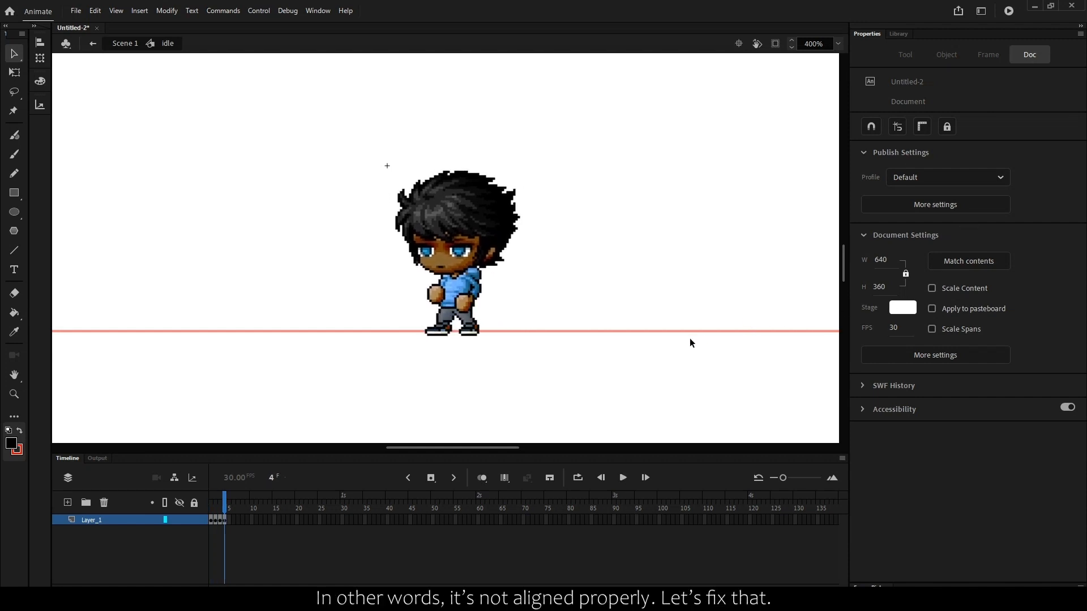
{"action": "left_click", "coordinate": [66, 501]}
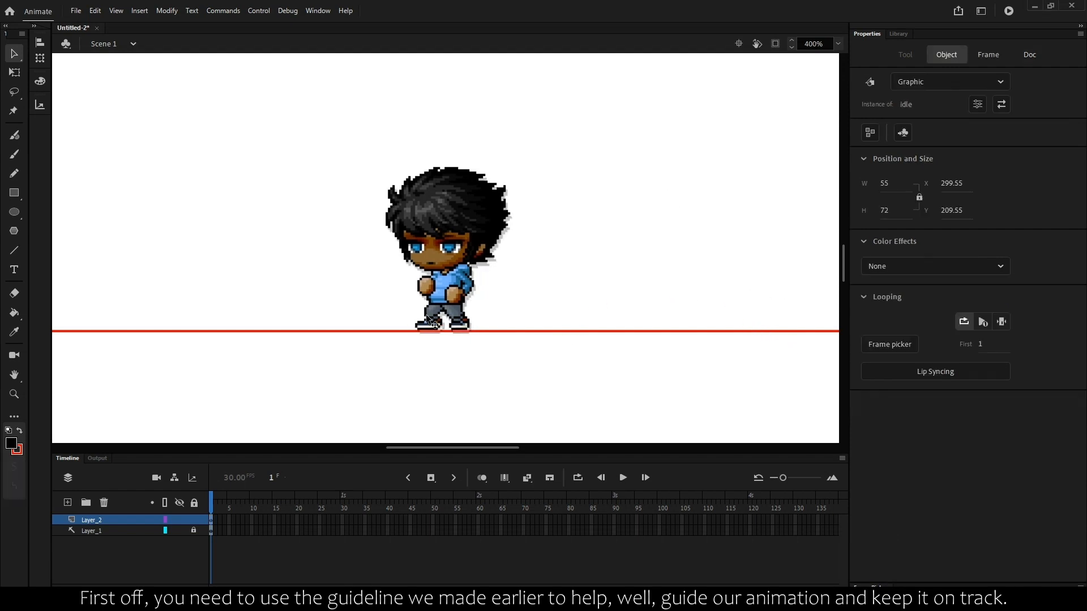
- Turn on Snap to Objects so the idle instance can rest its feet on the guide line
{"action": "left_click", "coordinate": [1028, 54]}
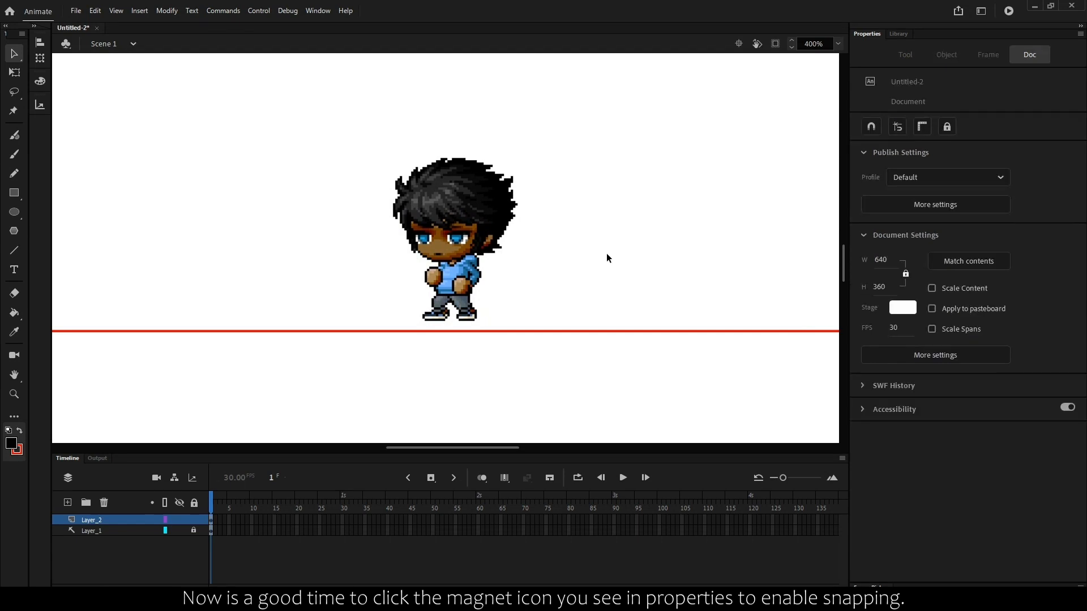
{"action": "left_click", "coordinate": [870, 126]}
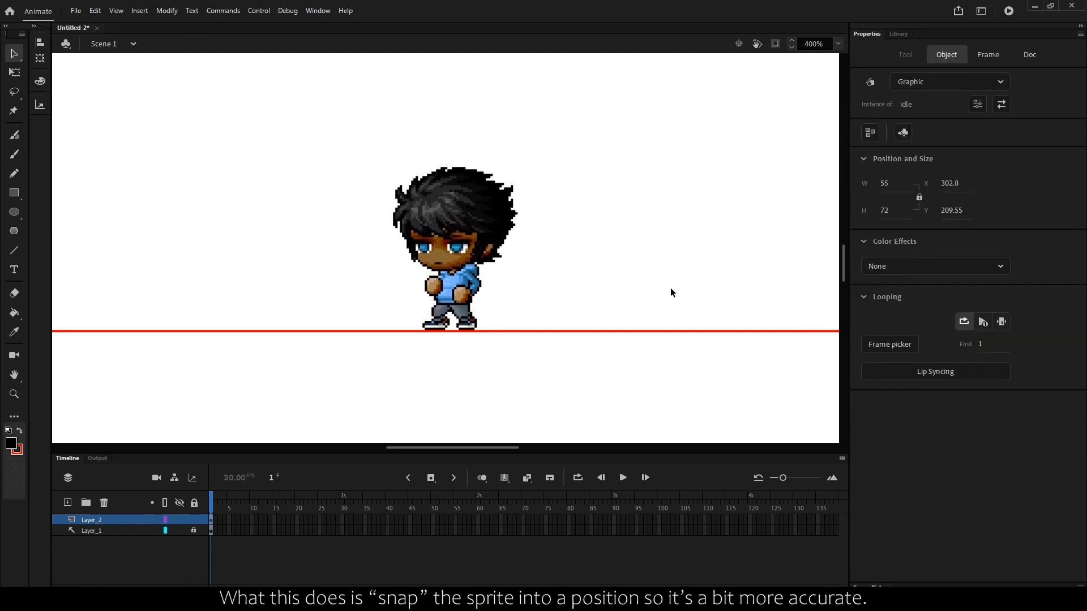
{"action": "left_click", "coordinate": [1029, 54]}
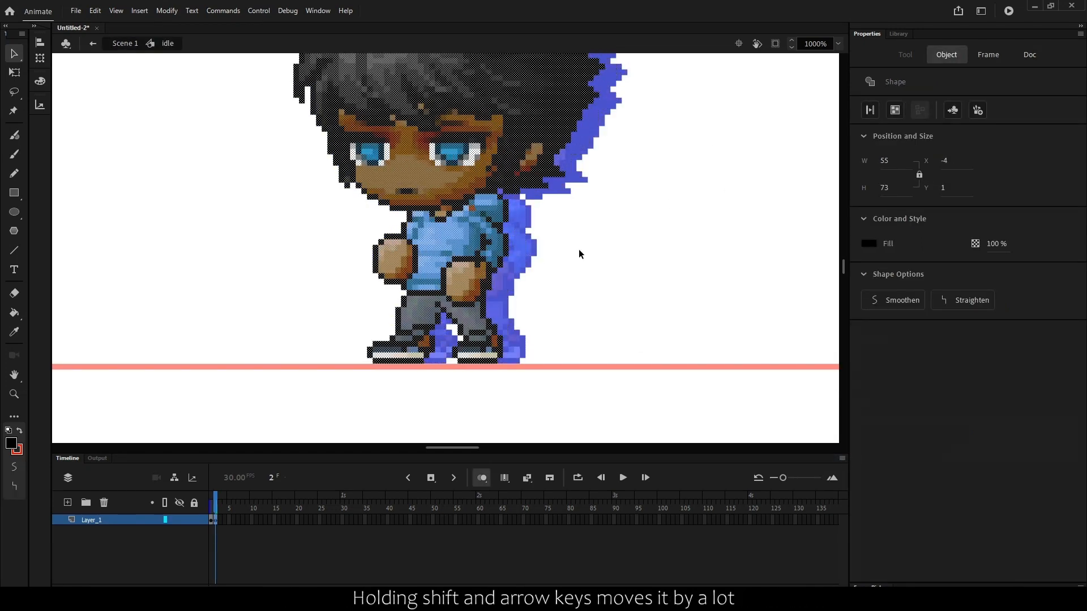
- Nudge the later poses to line up with the first, using alert_1.png, and return to the scene
{"action": "key", "text": "Left"}
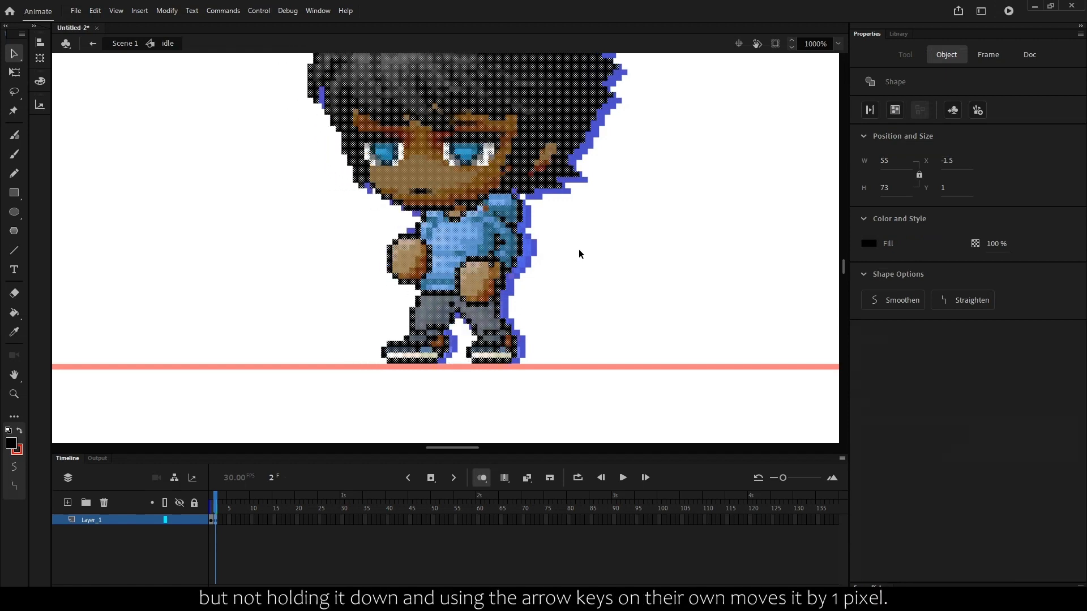
{"action": "left_click", "coordinate": [1029, 54]}
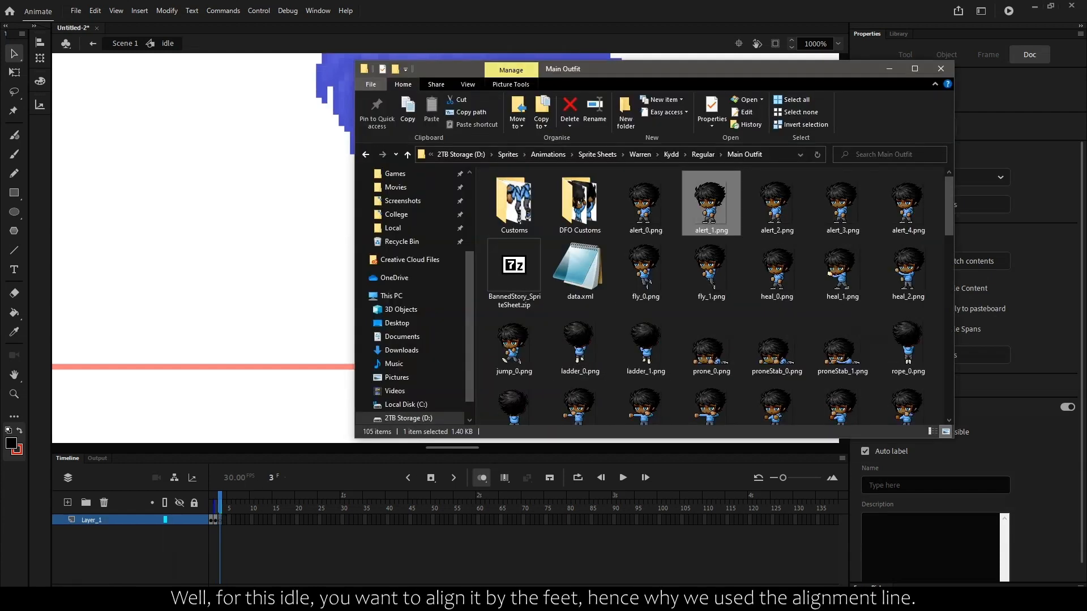
{"action": "left_click", "coordinate": [941, 69]}
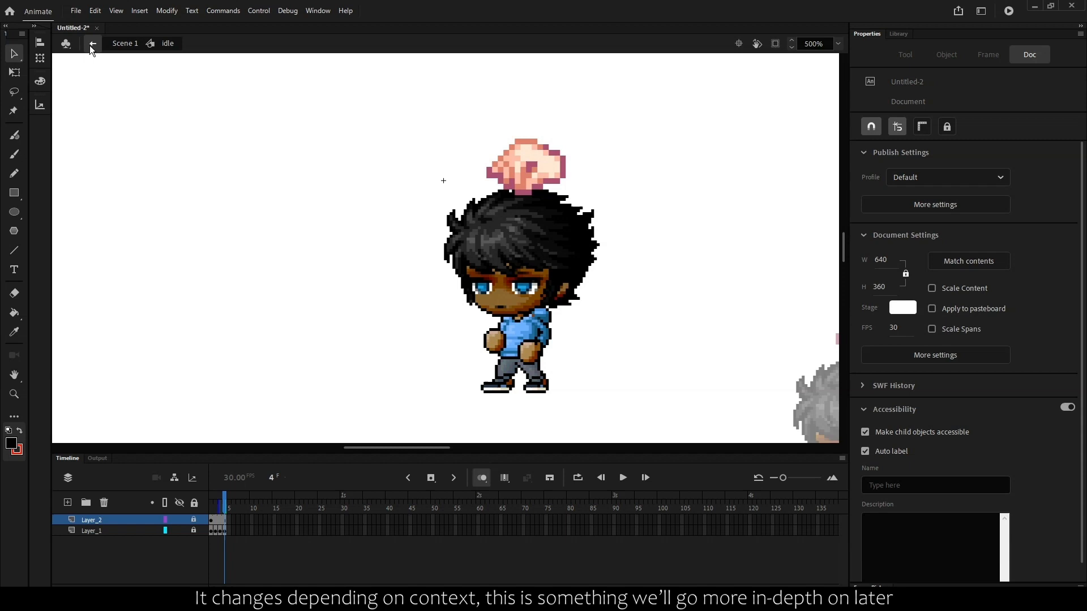
{"action": "left_click", "coordinate": [91, 44]}
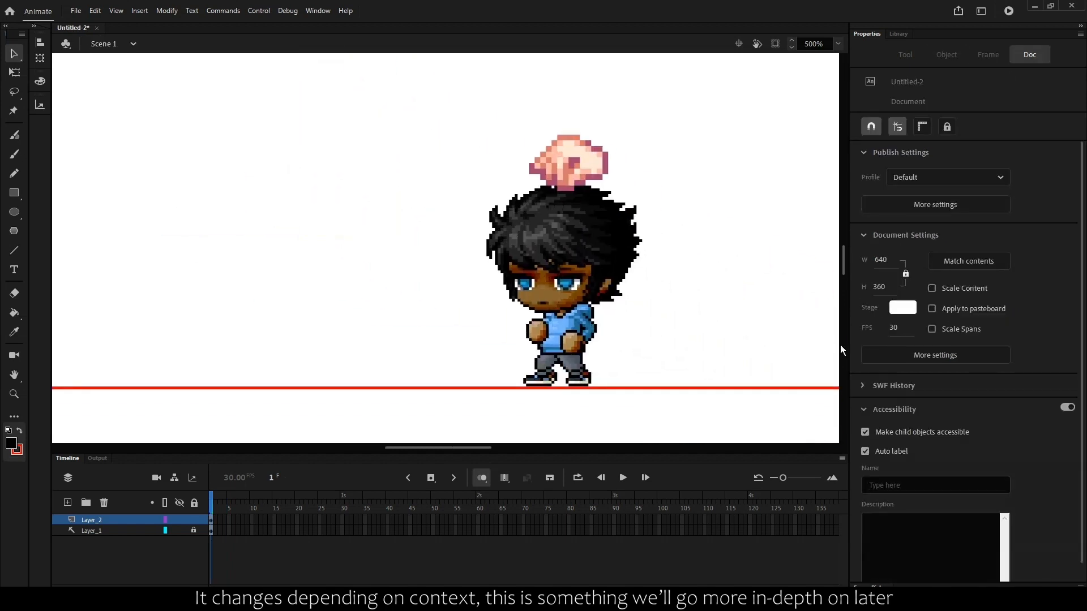
{"action": "mouse_move", "coordinate": [1061, 385]}
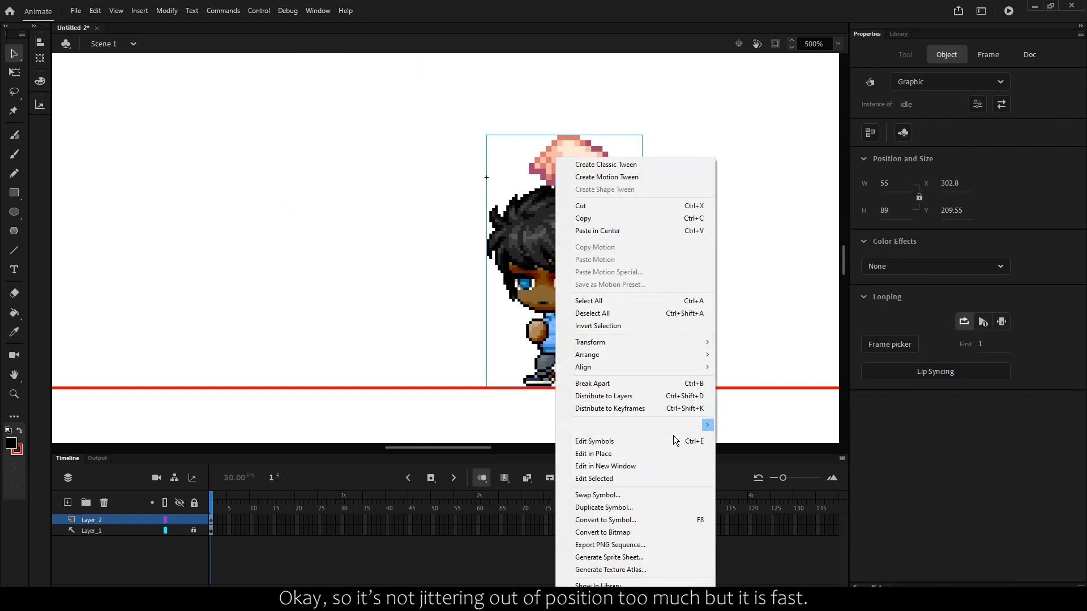
- Duplicate the idle symbol as 'idle copy' and open it for editing
{"action": "left_click", "coordinate": [603, 507]}
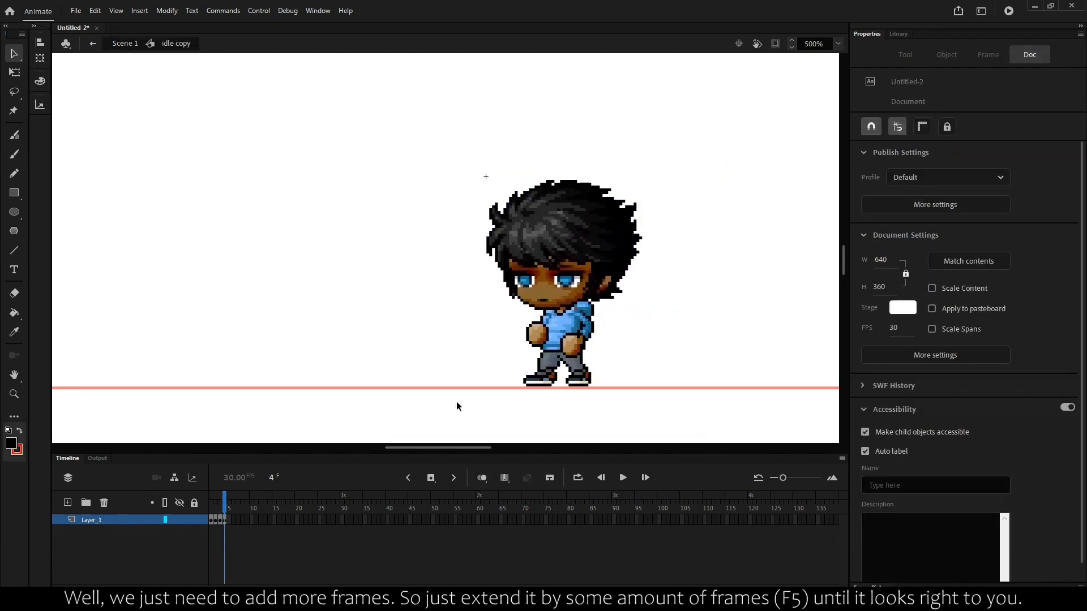
- Insert extra frames with F5 so the idle copy loop stretches to about 20 frames
{"action": "key", "text": "F5"}
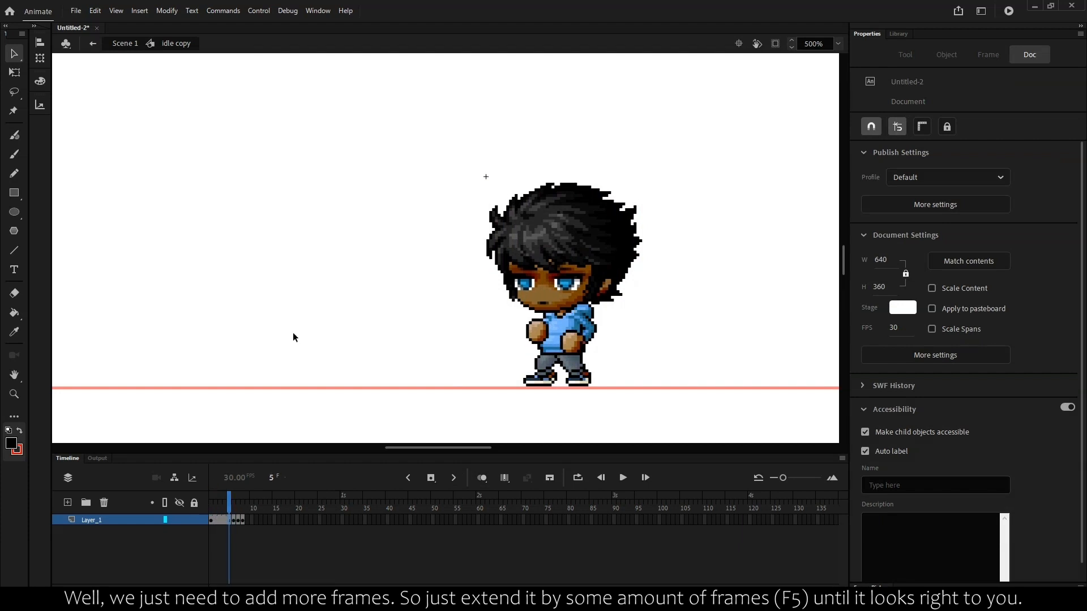
{"action": "key", "text": "f5"}
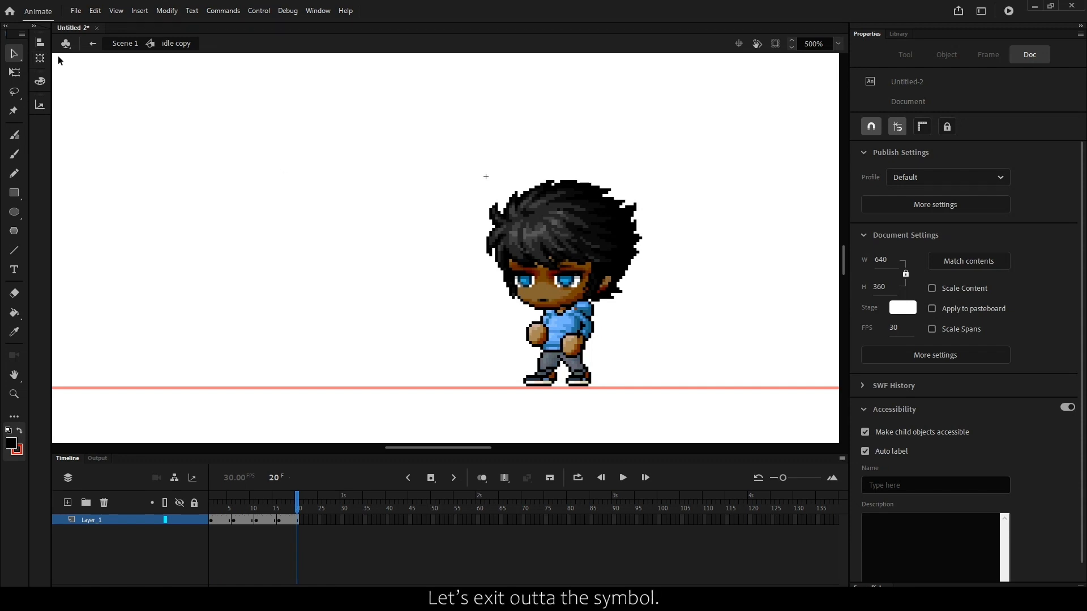
- Return to the scene and set the idle copy instance's Looping option to Loop
{"action": "left_click", "coordinate": [92, 43]}
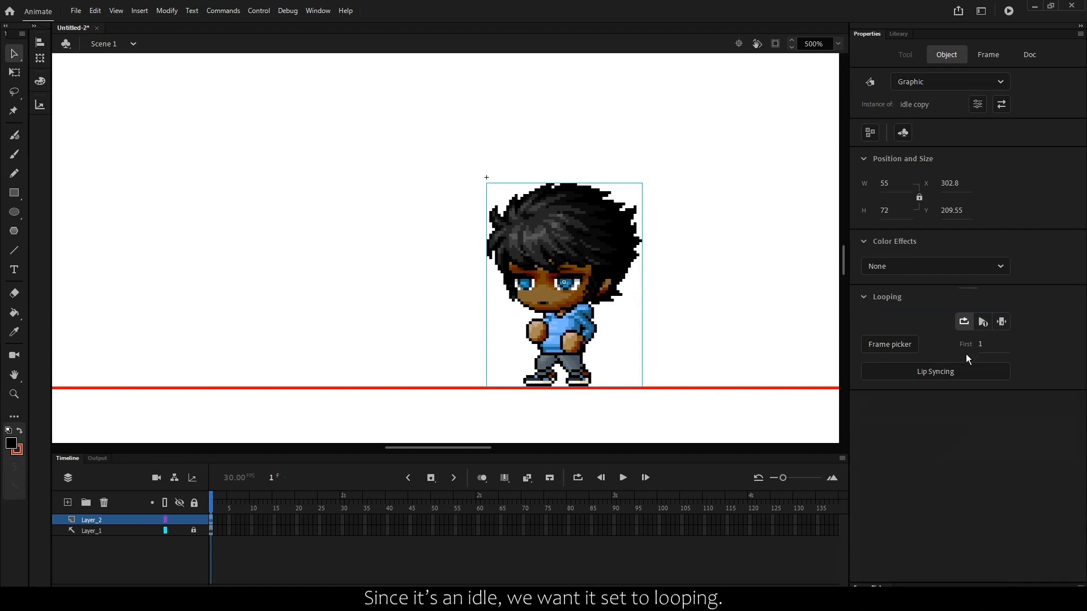
{"action": "left_click", "coordinate": [964, 320]}
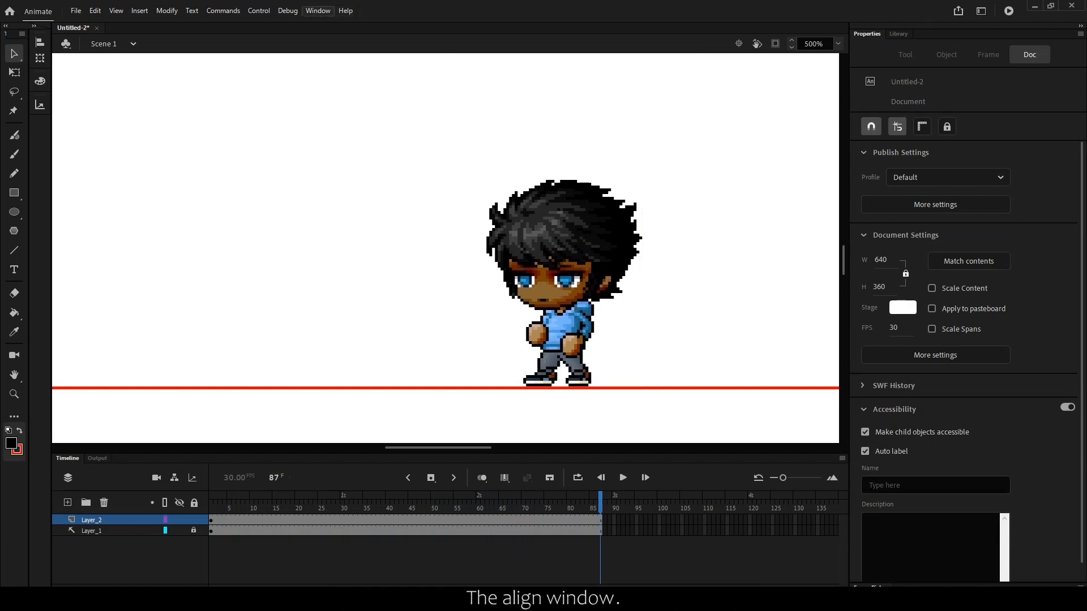
- Bring up the Align panel from the Window menu with Align to stage enabled
{"action": "left_click", "coordinate": [318, 10]}
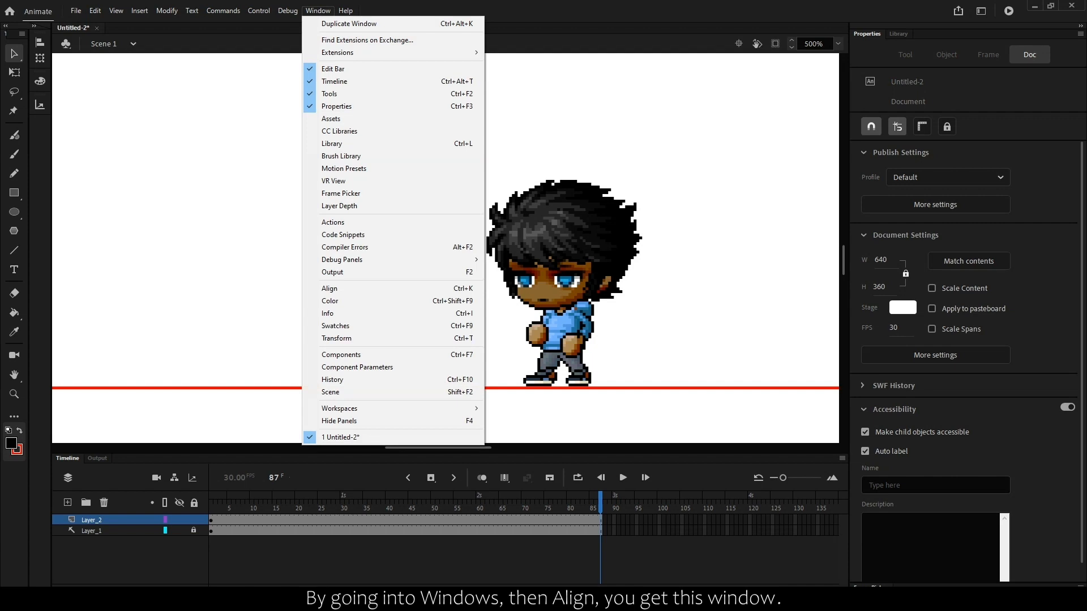
{"action": "left_click", "coordinate": [329, 289]}
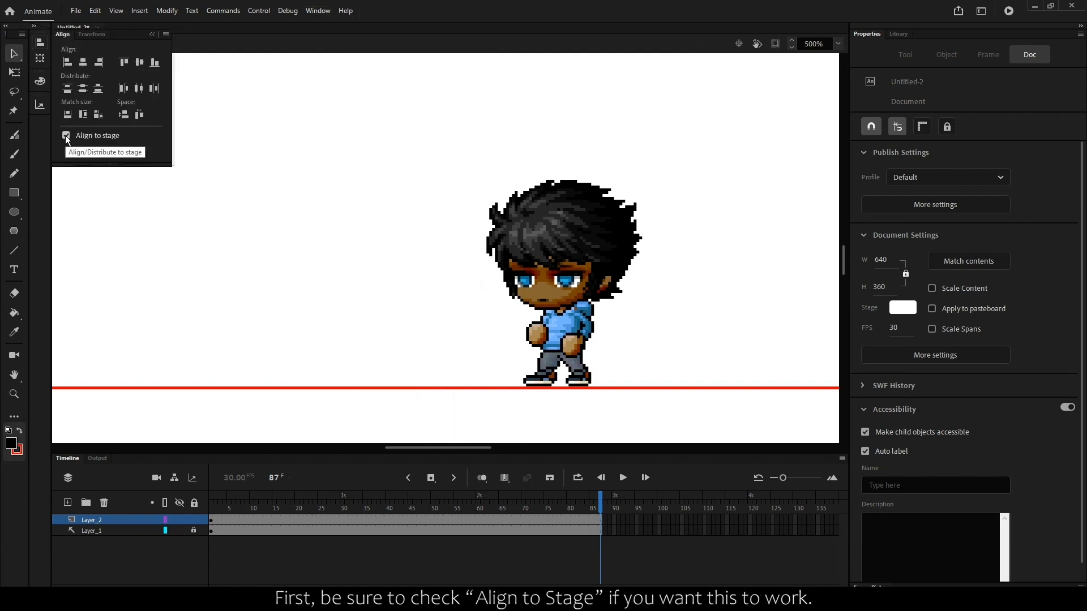
{"action": "left_click", "coordinate": [317, 10]}
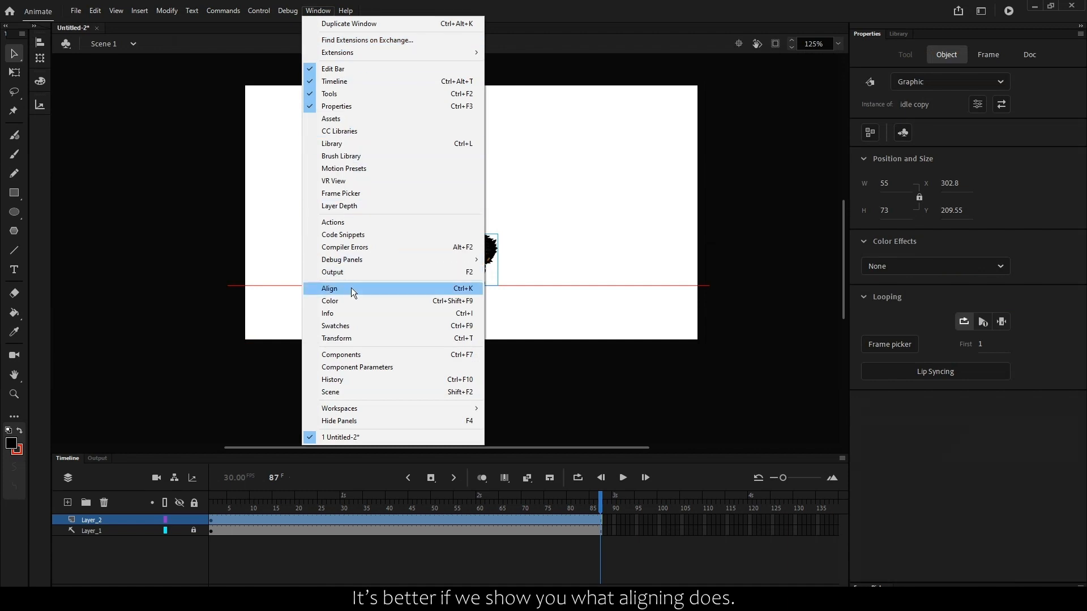
{"action": "left_click", "coordinate": [329, 288]}
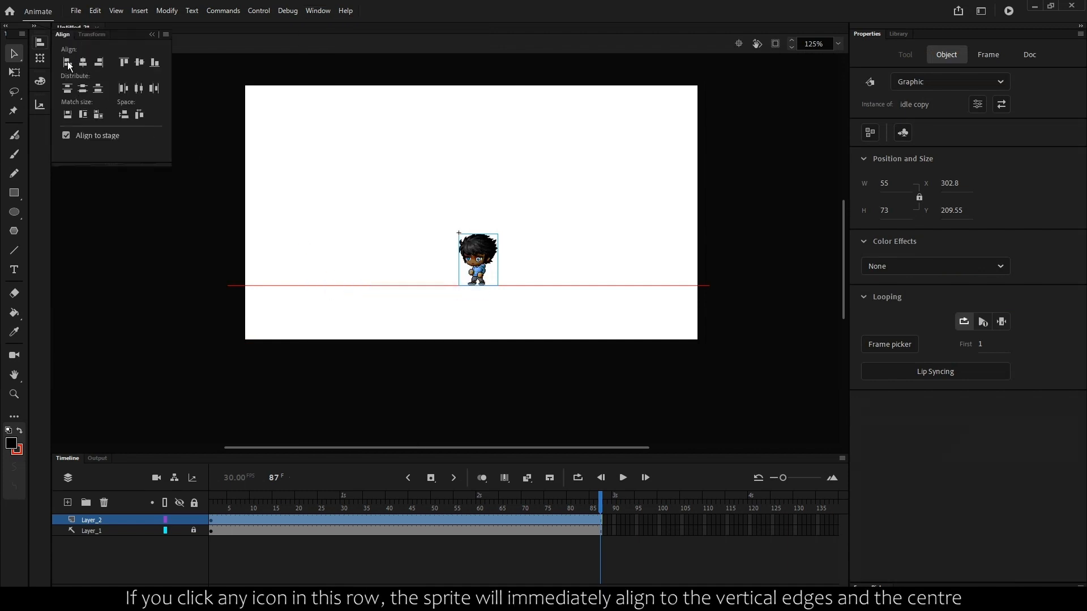
- Test right and bottom edge alignment, then center the idle copy instance on the stage
{"action": "left_click", "coordinate": [98, 62]}
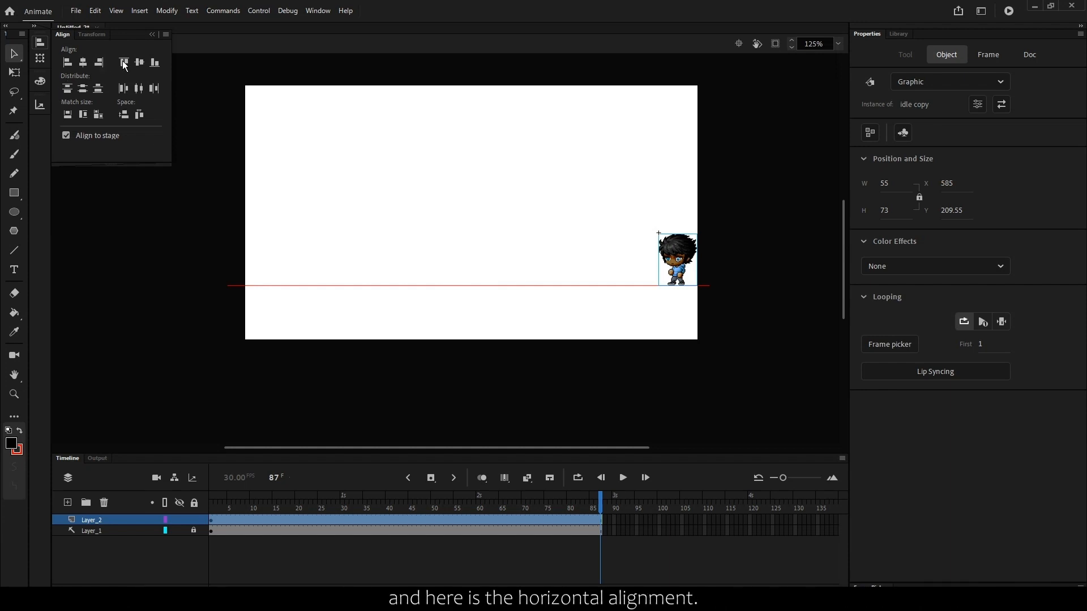
{"action": "left_click", "coordinate": [124, 62]}
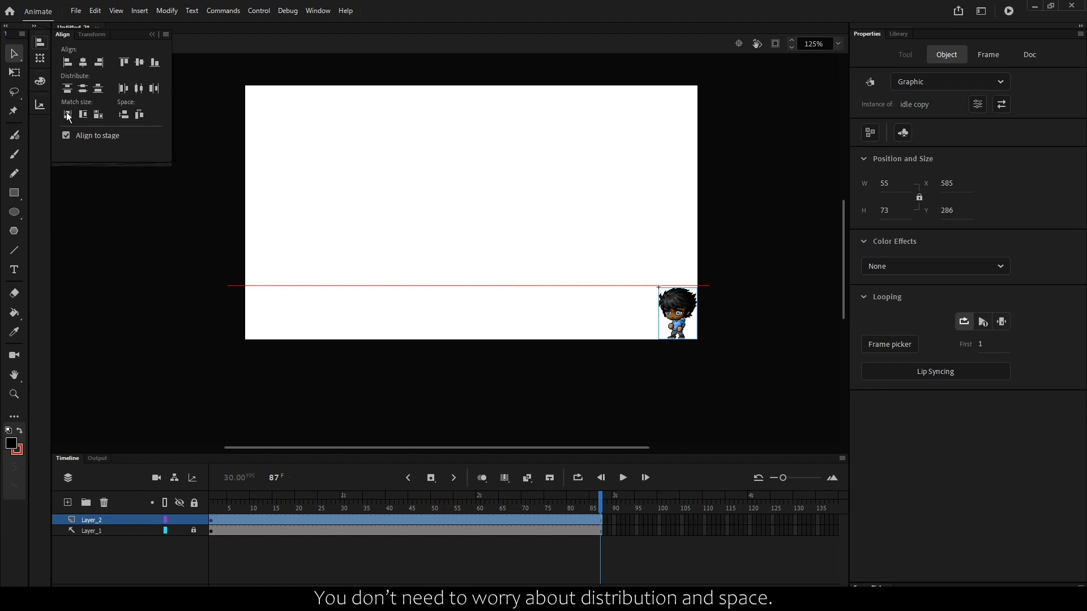
{"action": "left_click", "coordinate": [97, 114]}
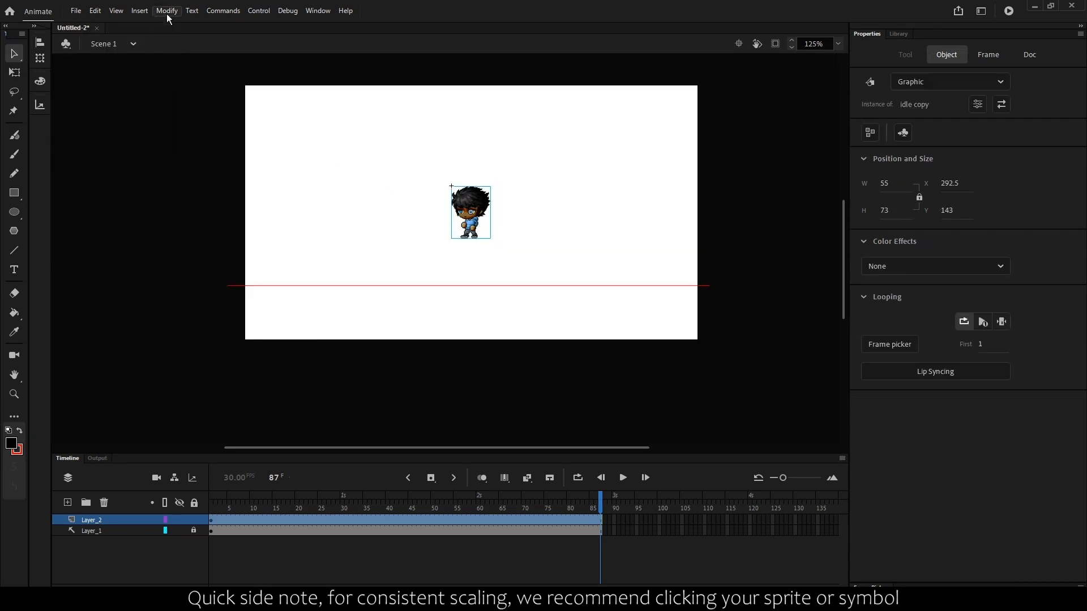
{"action": "left_click", "coordinate": [168, 10]}
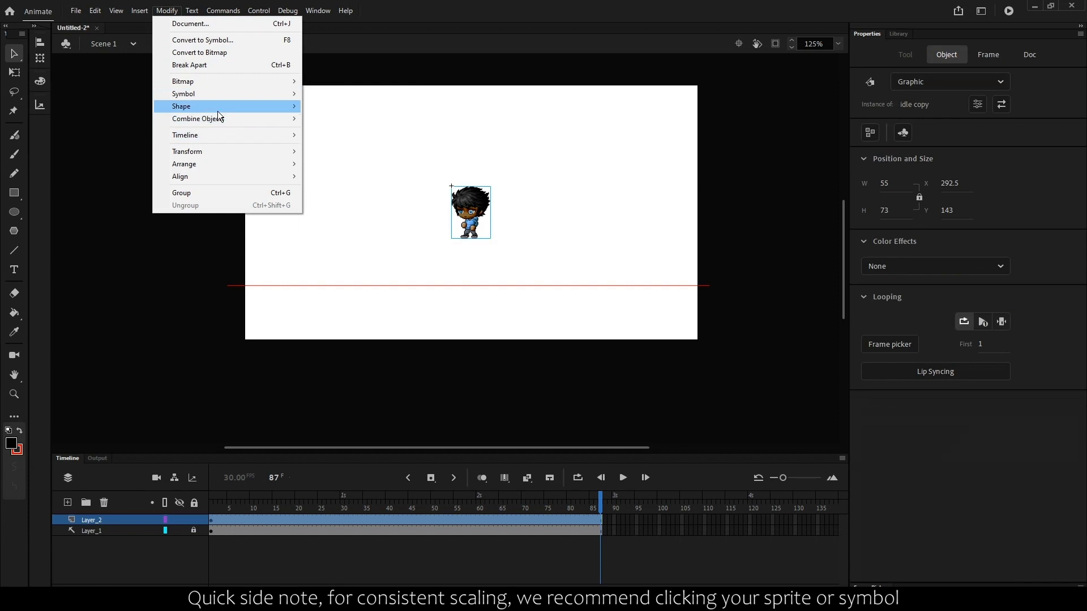
{"action": "mouse_move", "coordinate": [205, 94]}
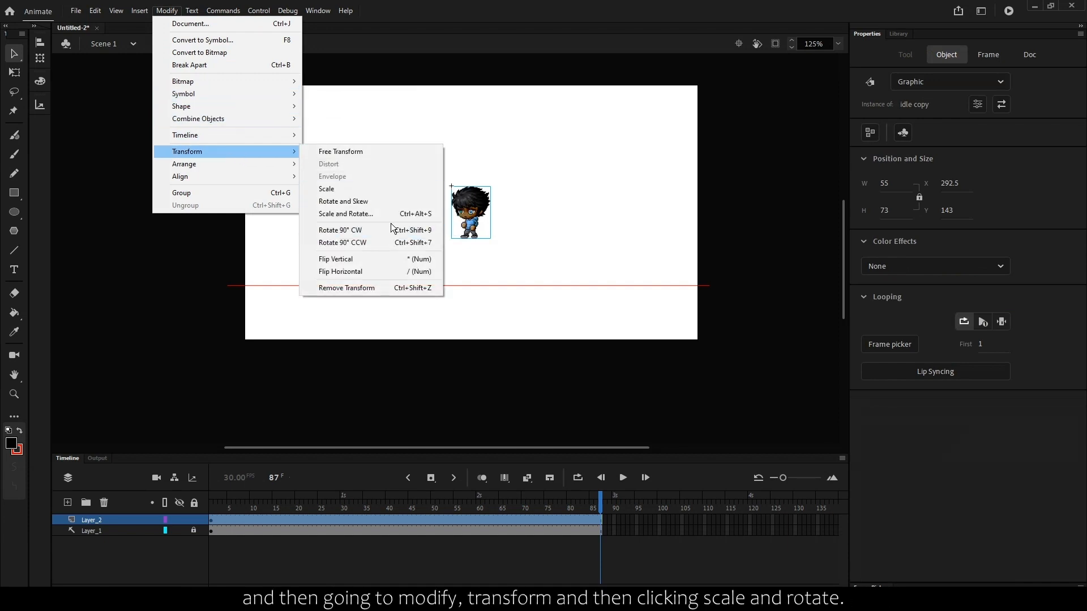
{"action": "left_click", "coordinate": [347, 214]}
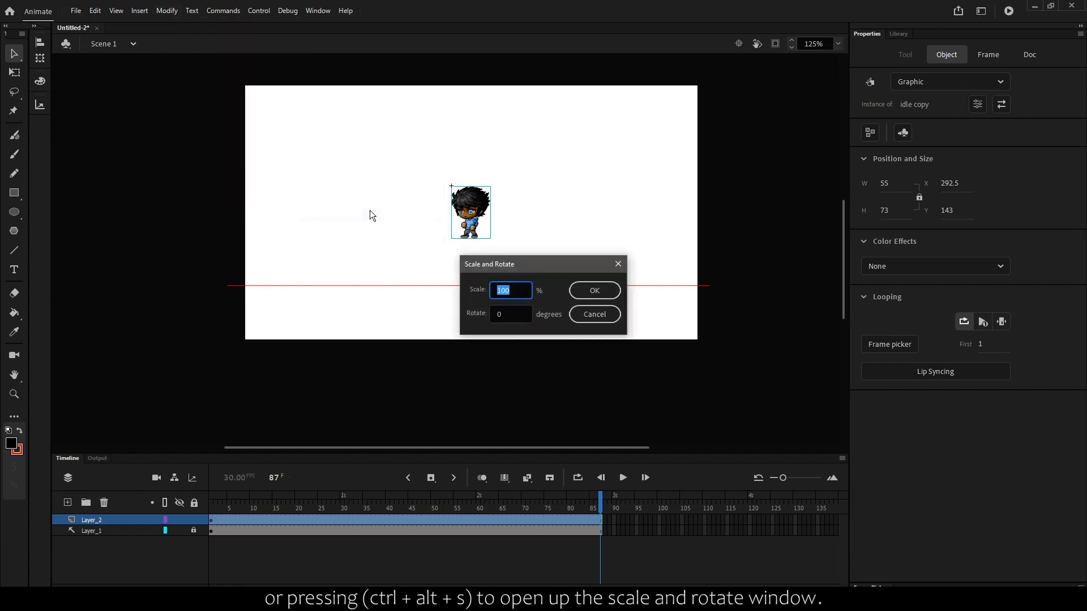
{"action": "left_click", "coordinate": [592, 290]}
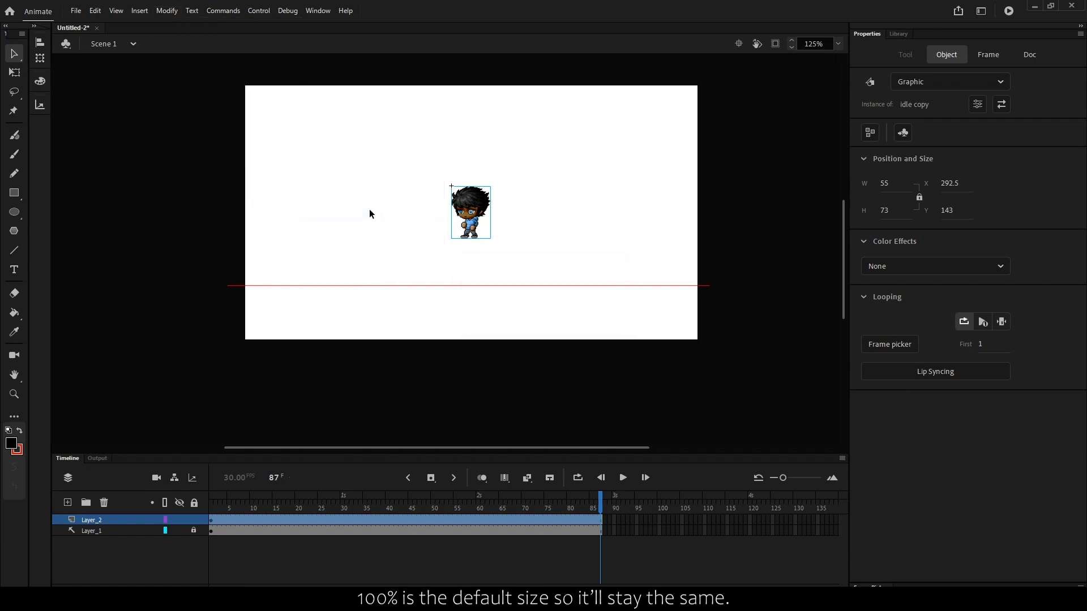